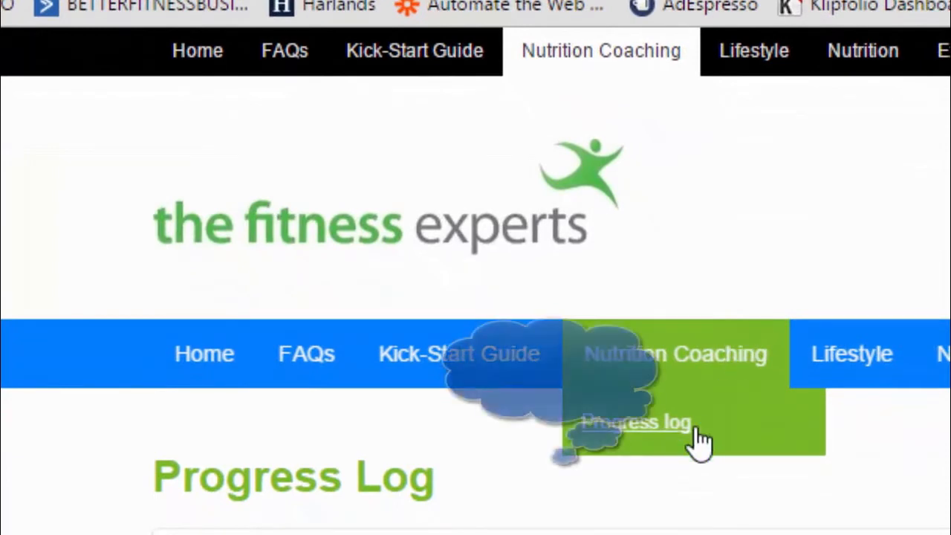
# Step: Open the Progress log page and scroll down to the empty Name and Email fields
pyautogui.click(637, 422)
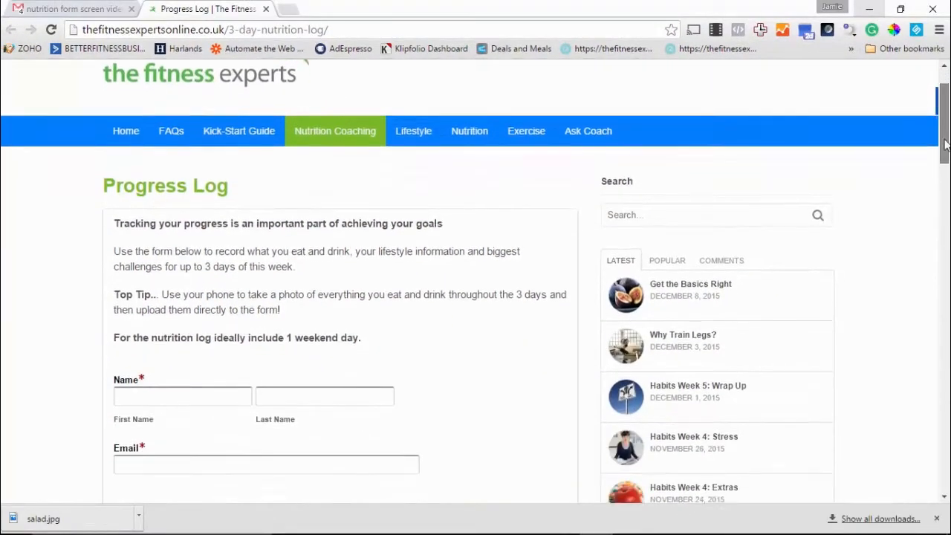
pyautogui.scroll(-3)
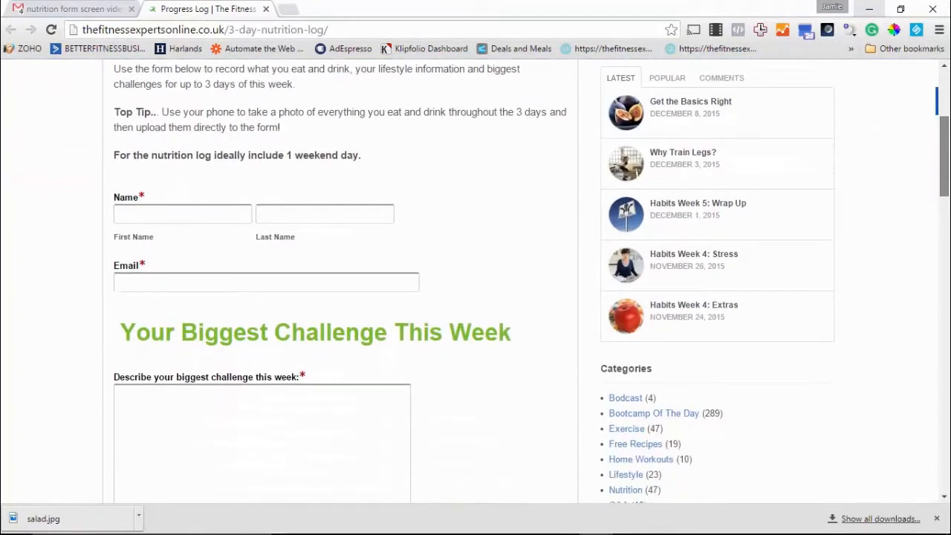
pyautogui.scroll(-3)
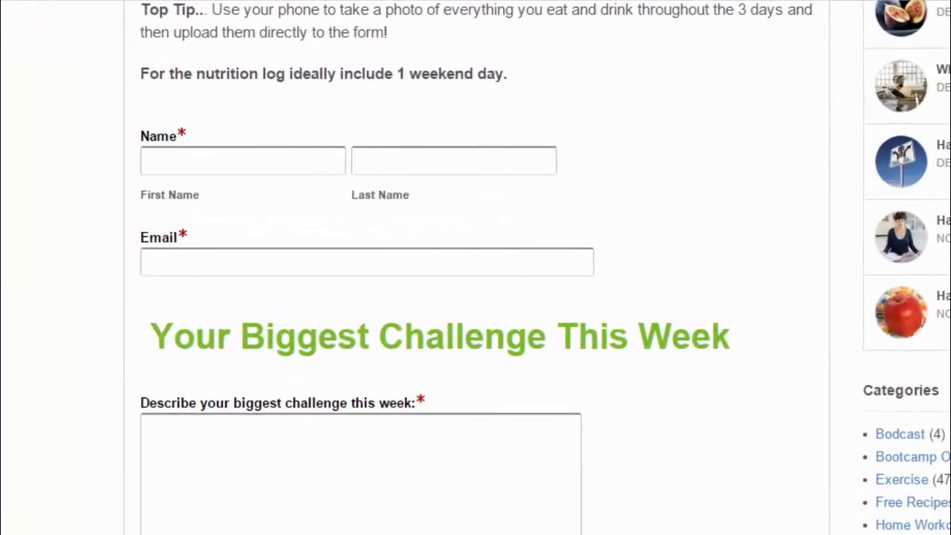
pyautogui.moveTo(474, 85)
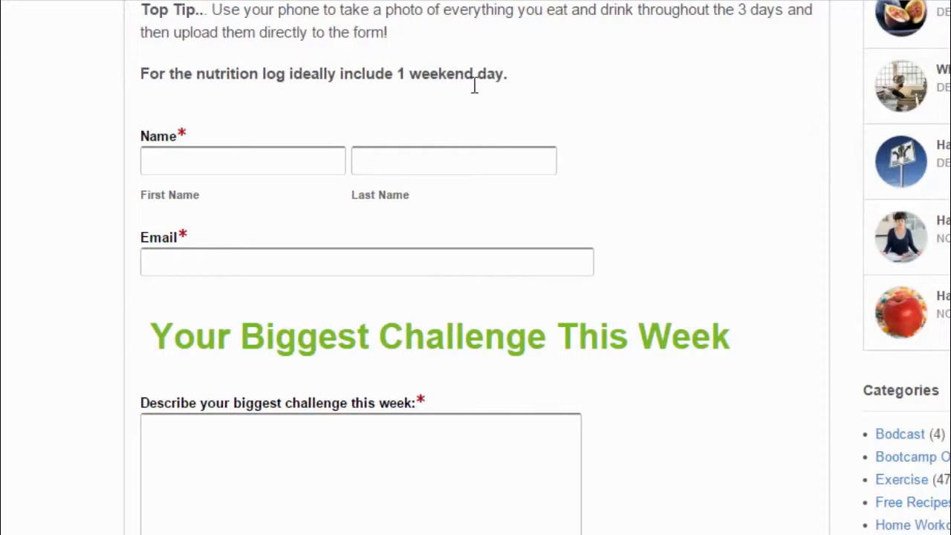
pyautogui.click(242, 160)
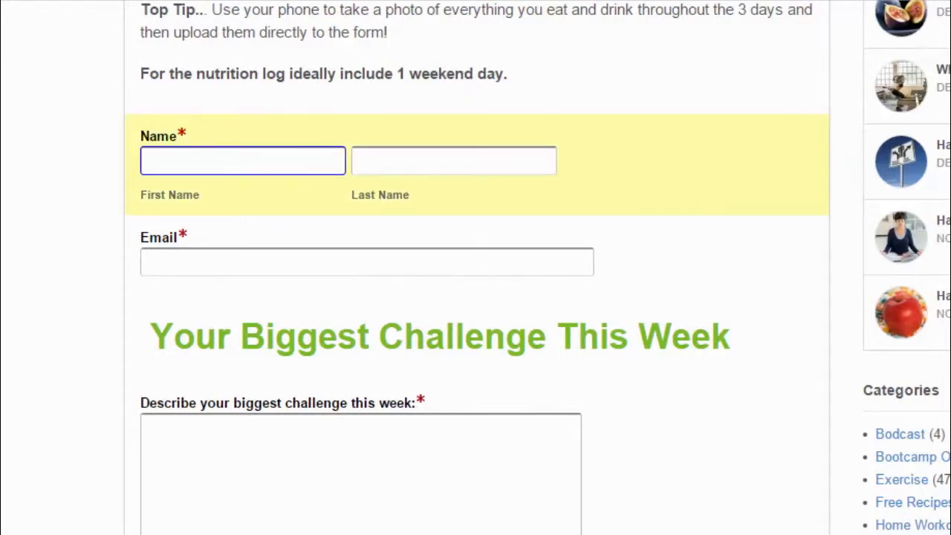
pyautogui.click(242, 161)
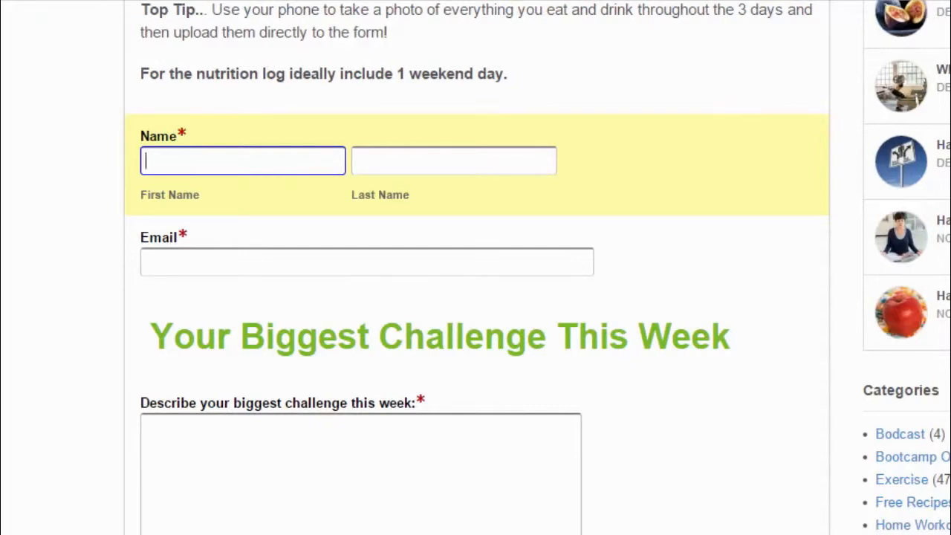
pyautogui.scroll(-3)
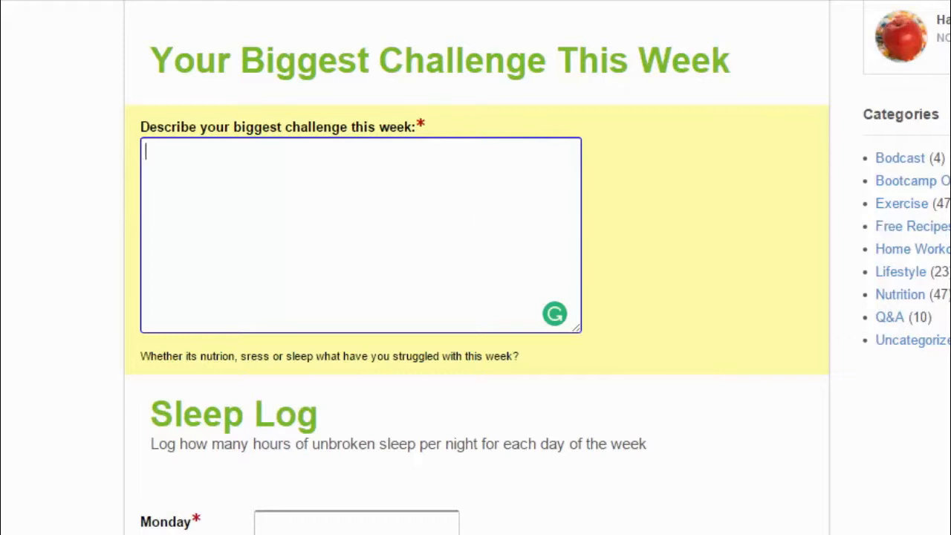
pyautogui.scroll(-3)
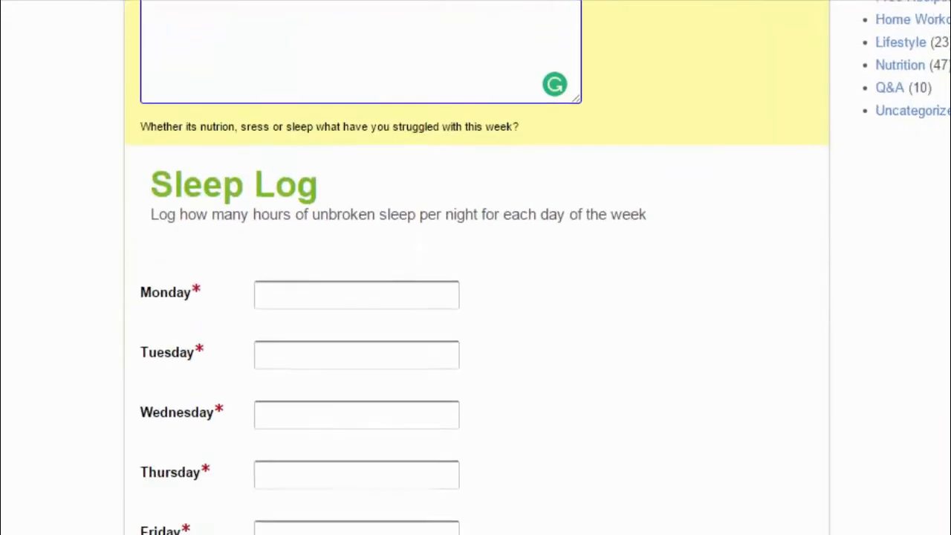
pyautogui.scroll(-3)
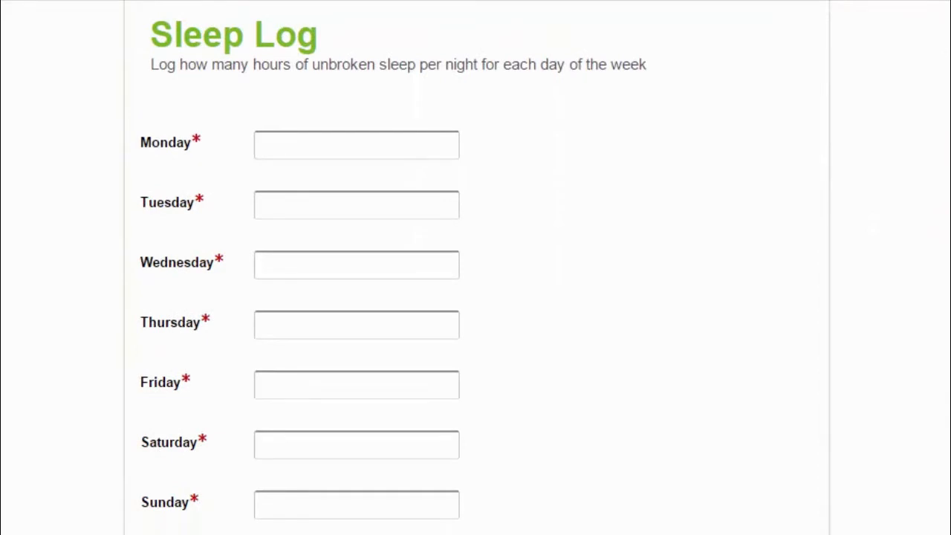
pyautogui.click(355, 384)
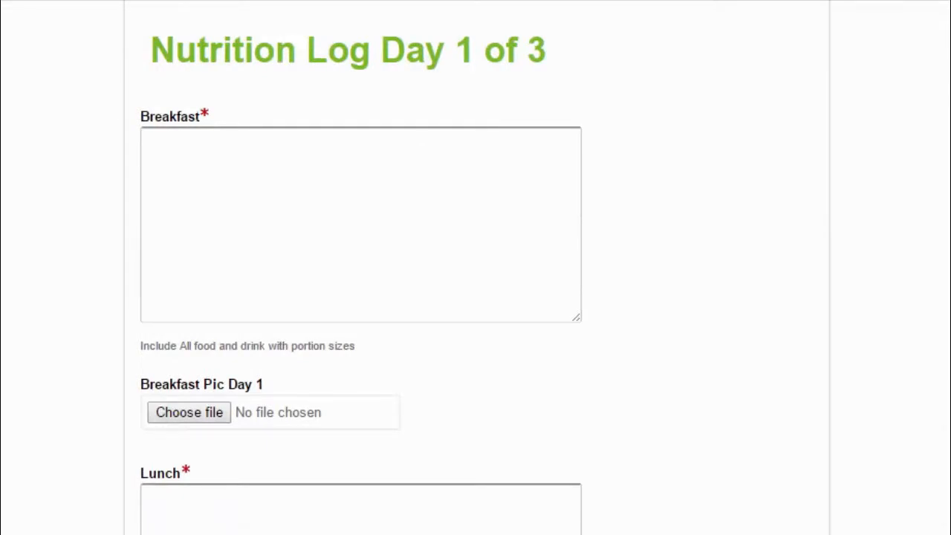
pyautogui.click(360, 223)
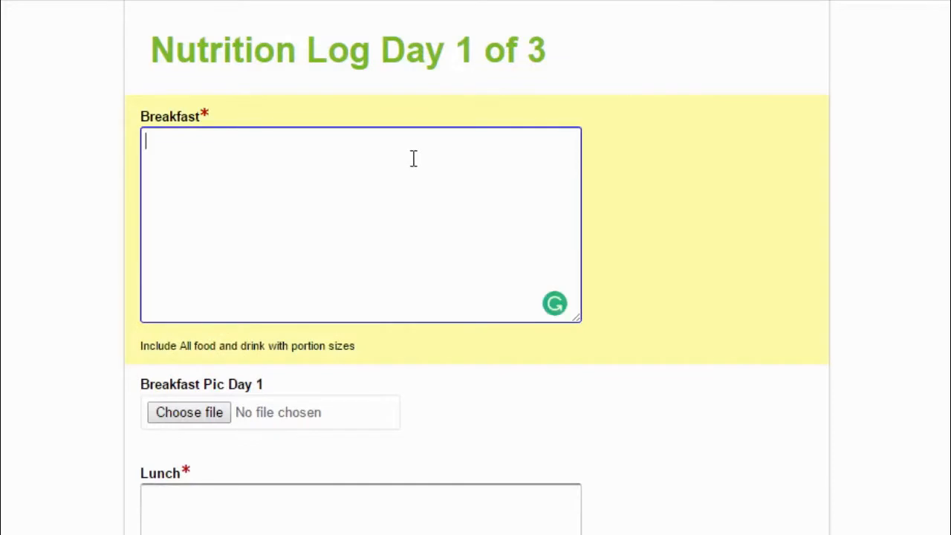
pyautogui.moveTo(935, 296)
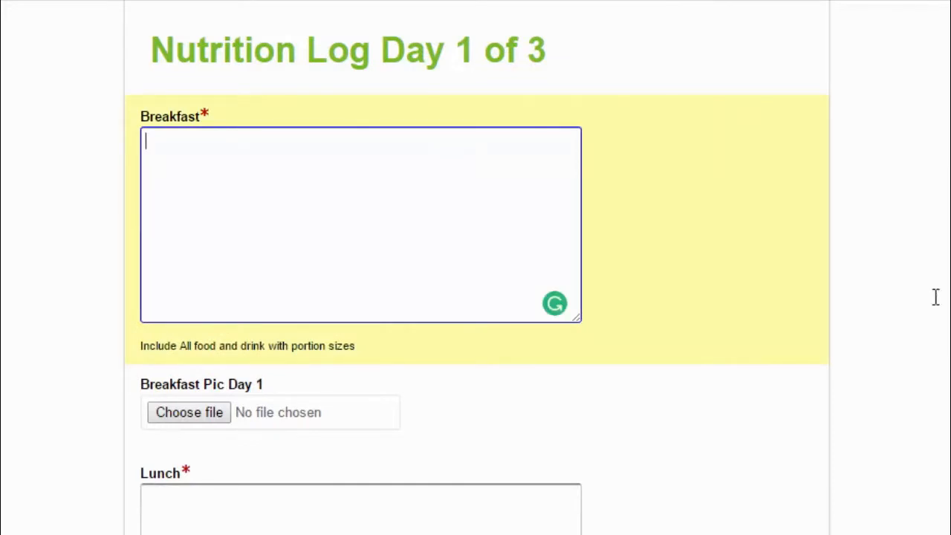
pyautogui.scroll(-3)
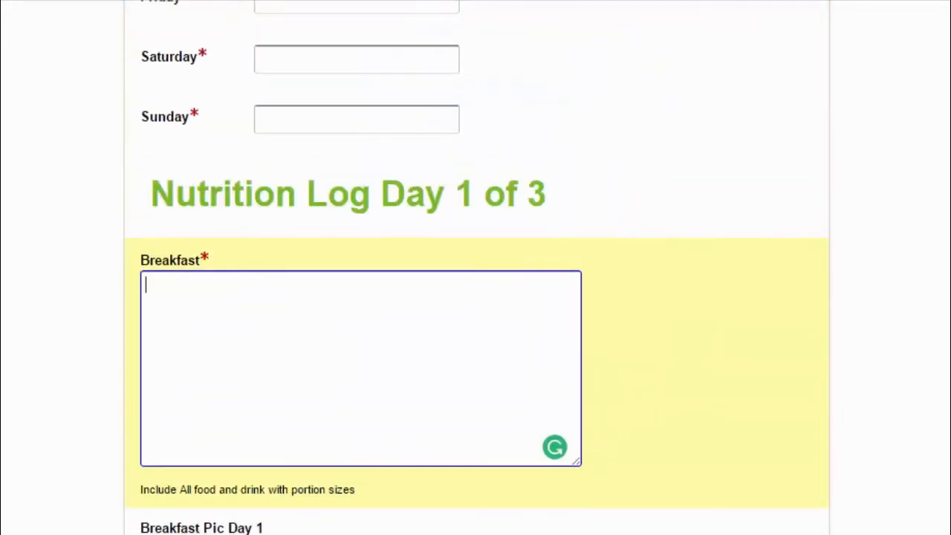
pyautogui.moveTo(295, 290)
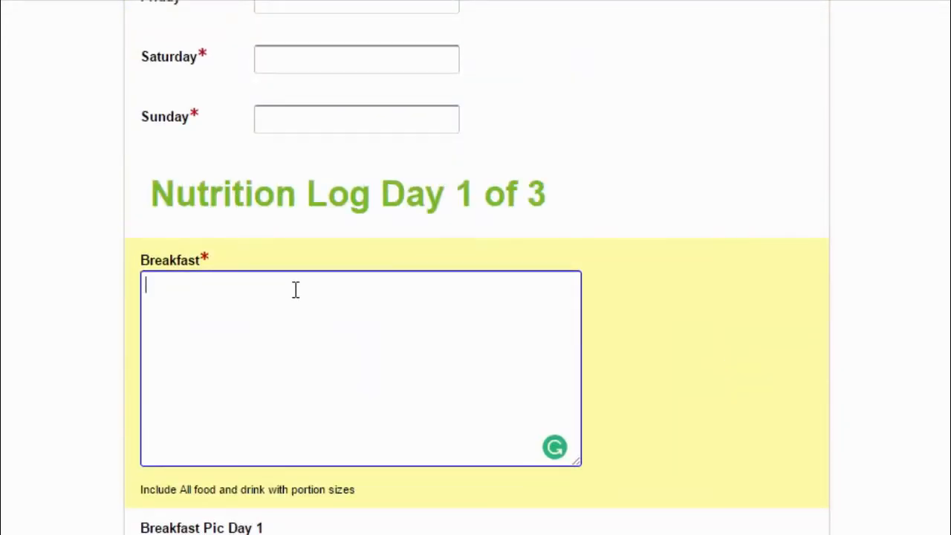
pyautogui.scroll(-3)
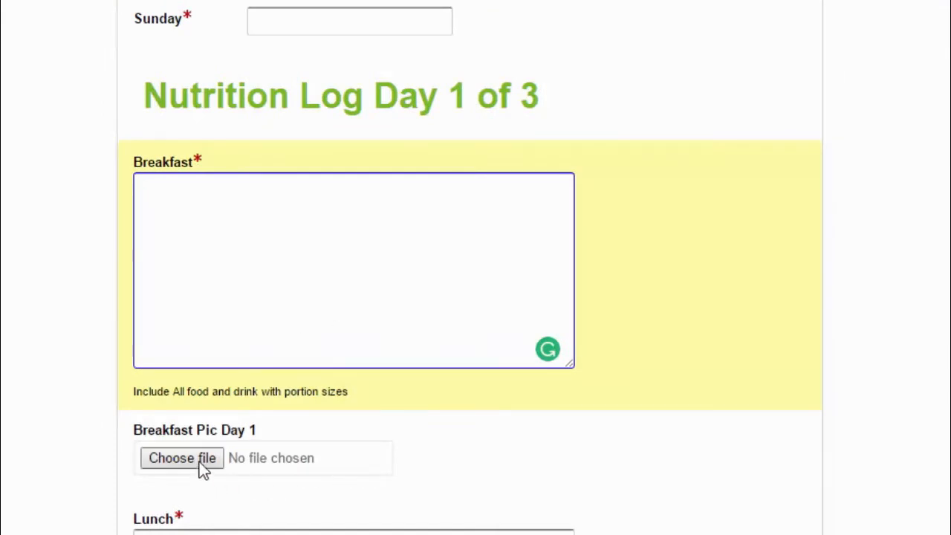
# Step: Upload salad.jpg from the Desktop as the Breakfast Pic Day 1 photo
pyautogui.click(182, 457)
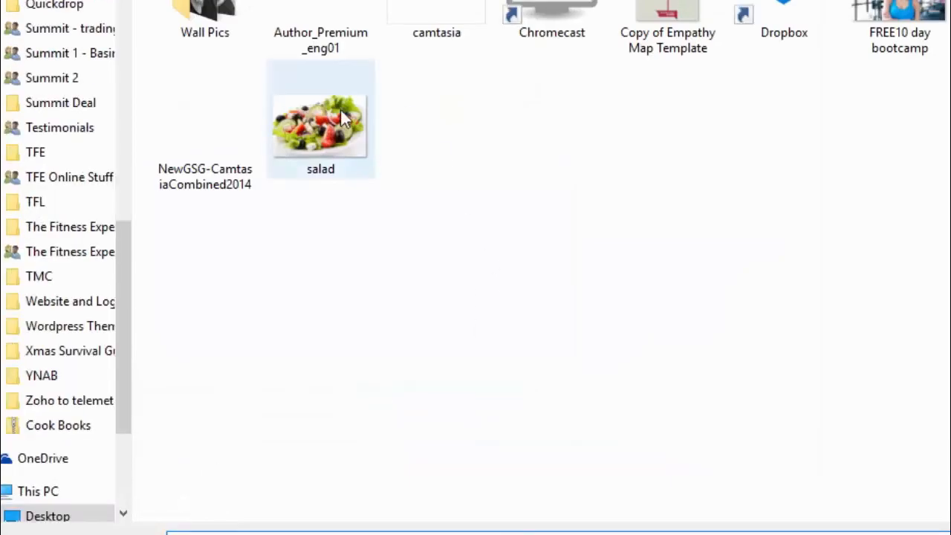
pyautogui.click(320, 126)
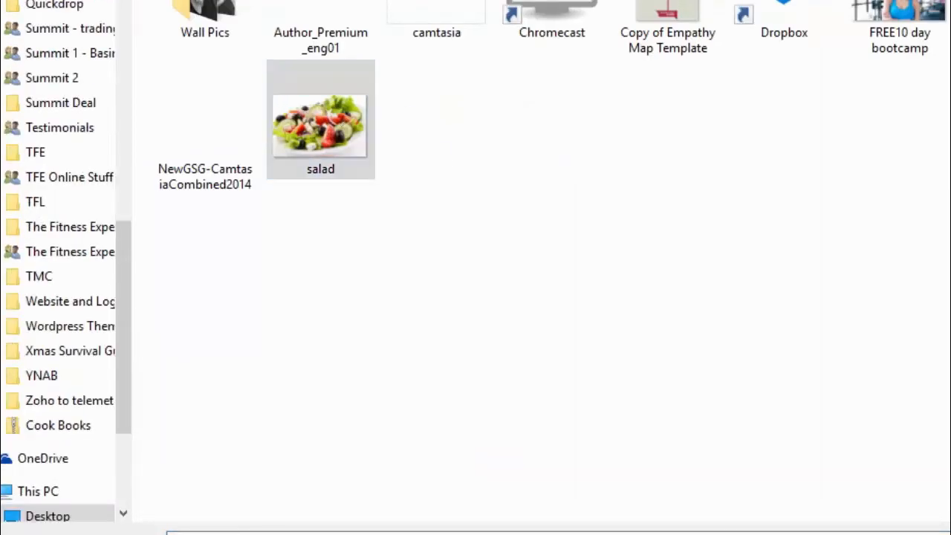
pyautogui.doubleClick(320, 122)
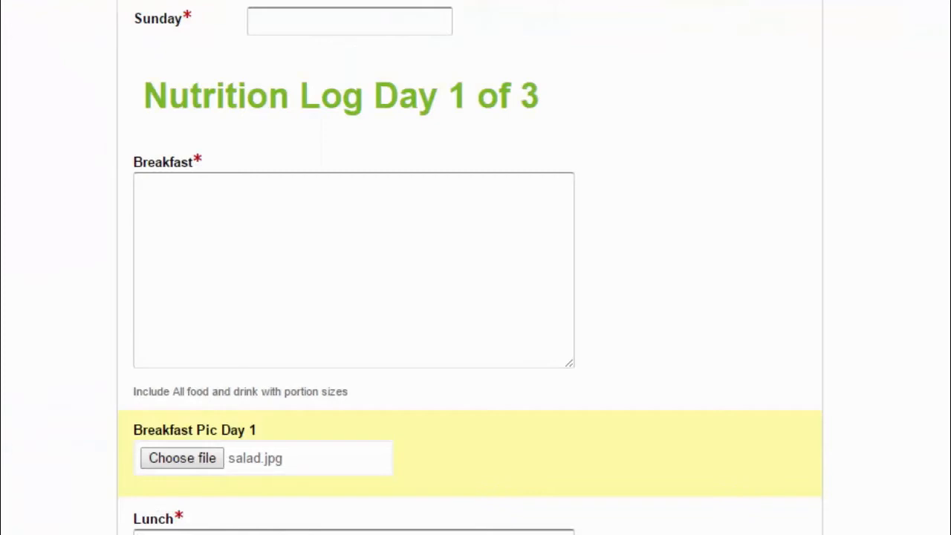
pyautogui.scroll(-3)
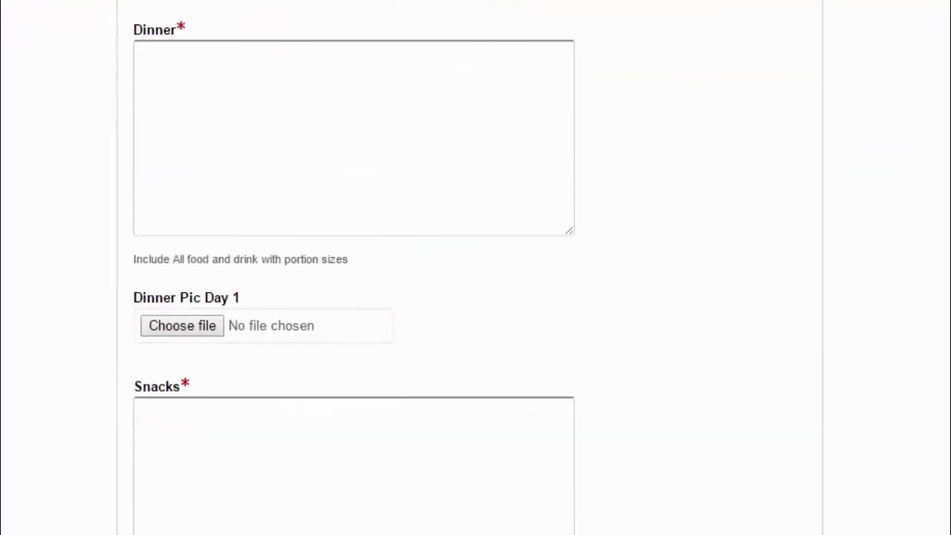
pyautogui.click(353, 309)
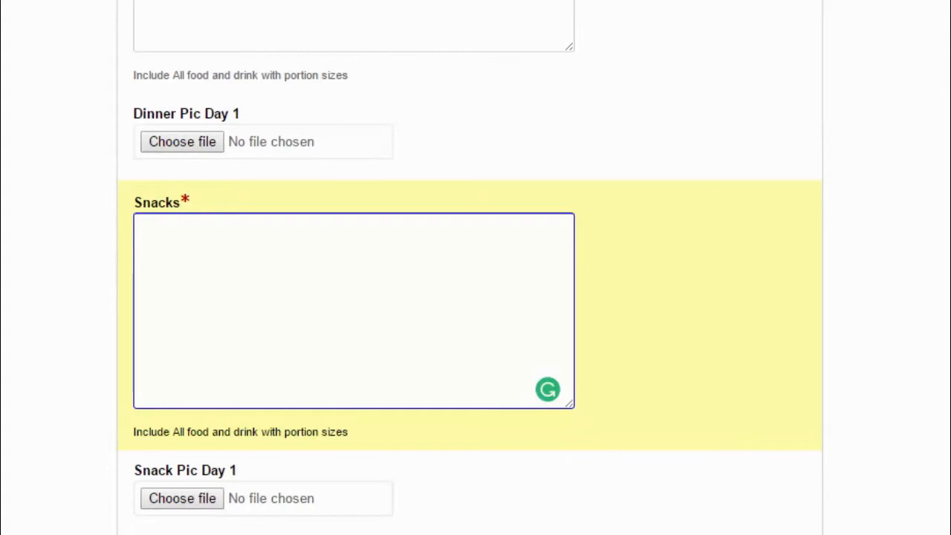
pyautogui.scroll(-3)
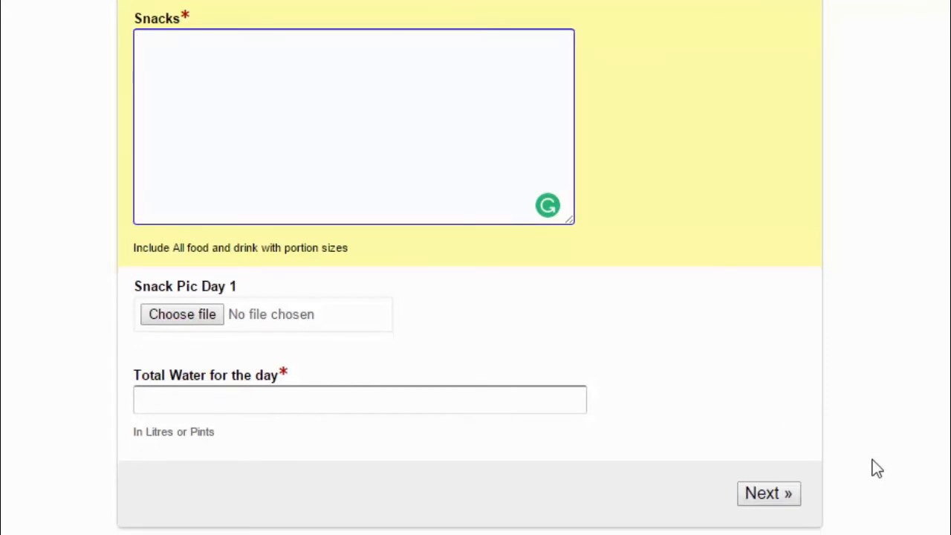
pyautogui.scroll(-3)
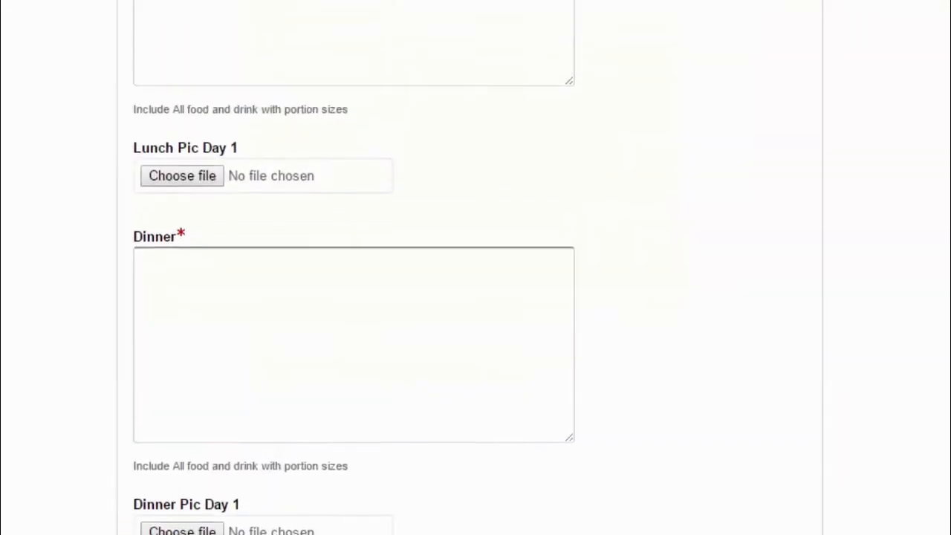